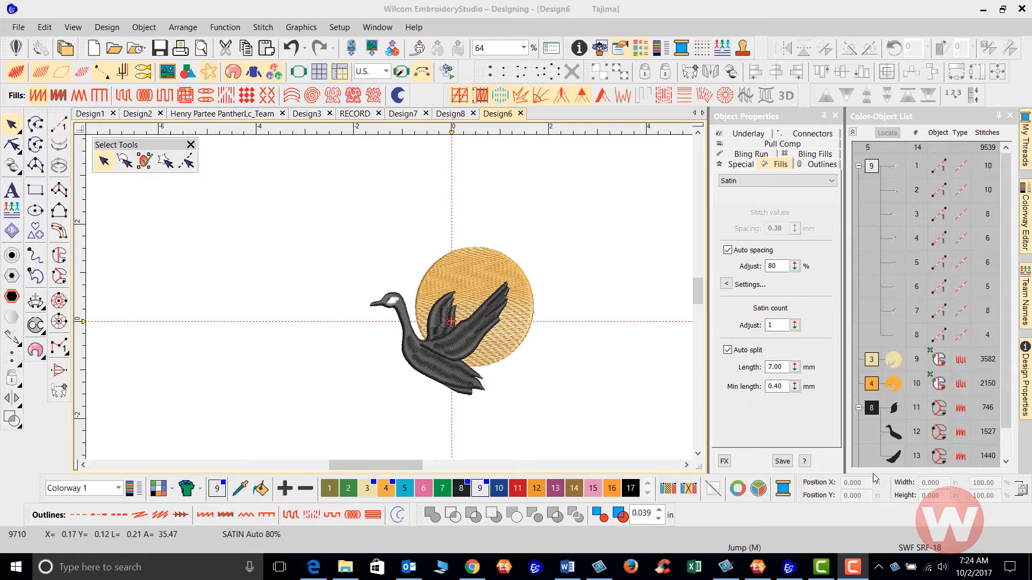
mouse_move(698, 530)
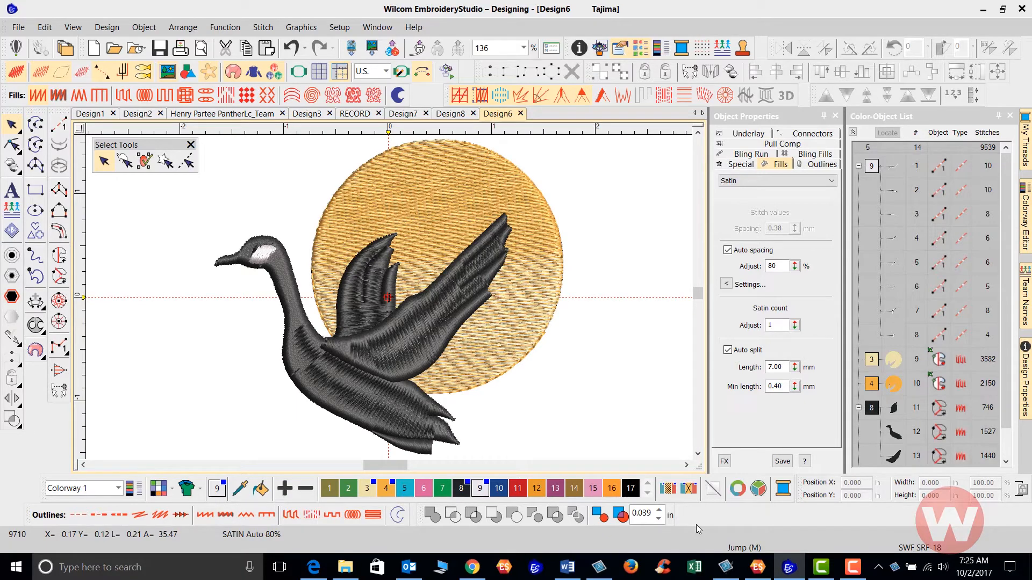
mouse_move(687, 551)
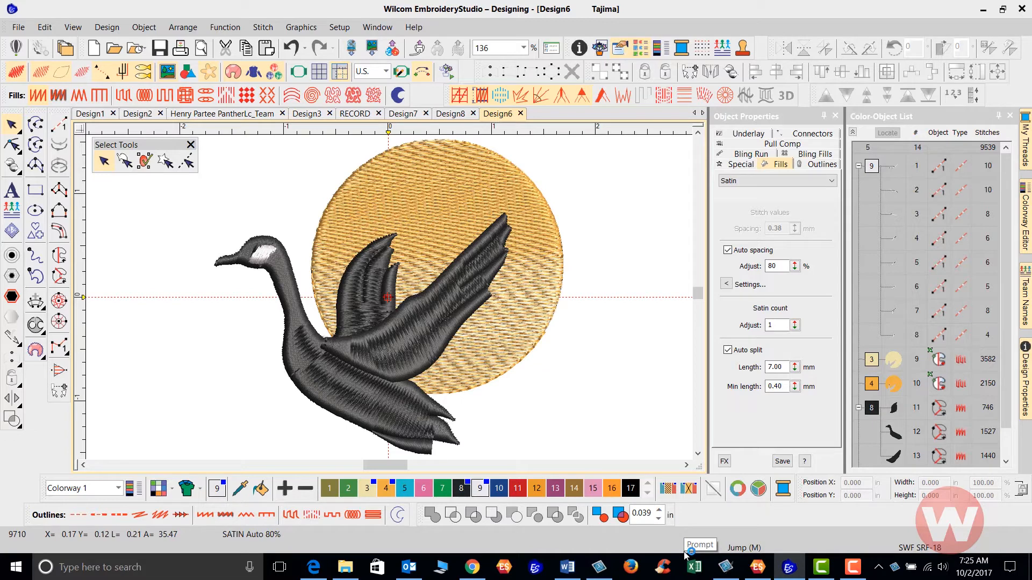
mouse_move(600, 403)
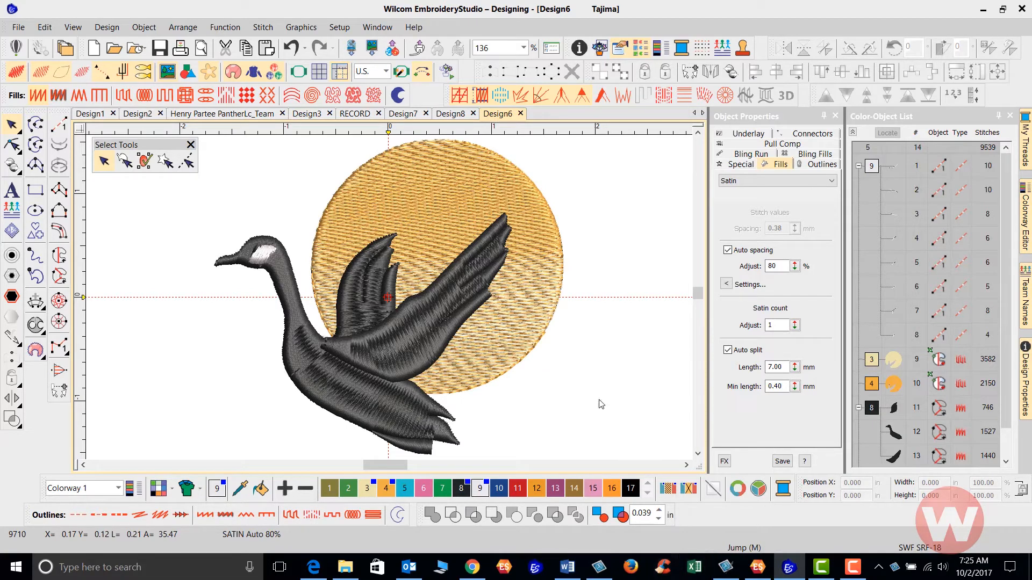
mouse_move(360, 219)
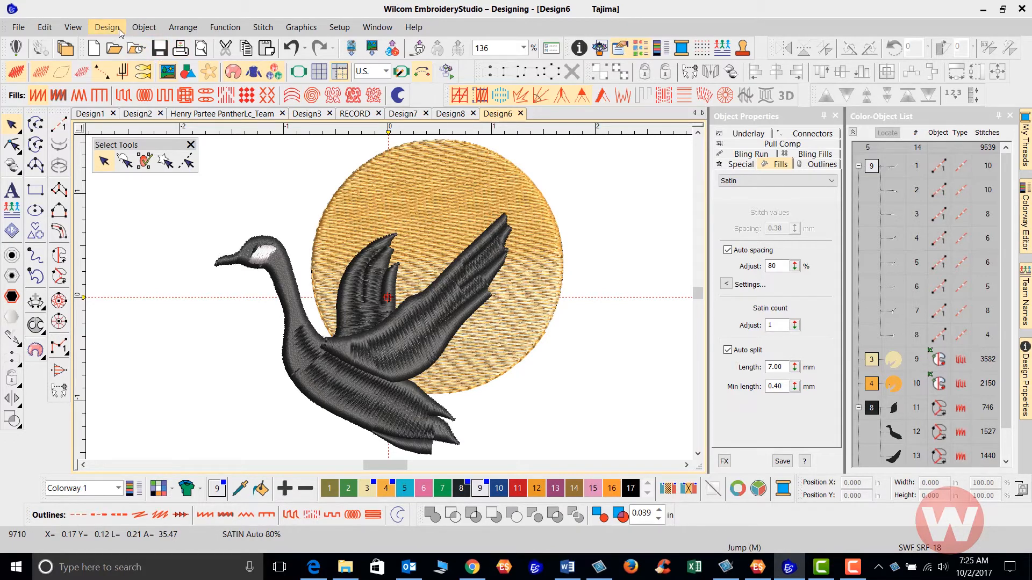
Step: Enable Apply auto fabric in the Design > Auto Fabric dialog and choose Jersey as the fabric
left_click(106, 27)
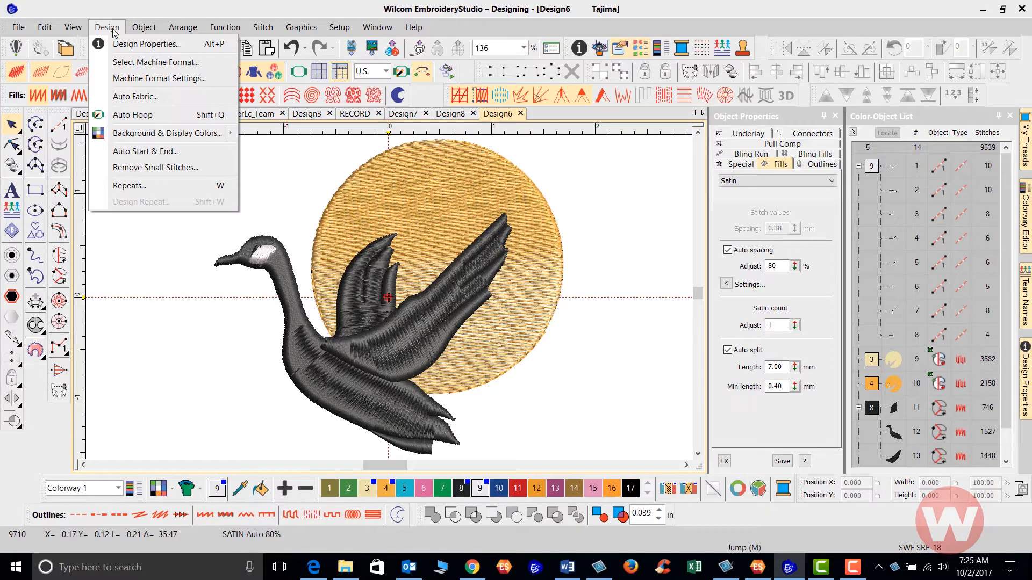
mouse_move(140, 97)
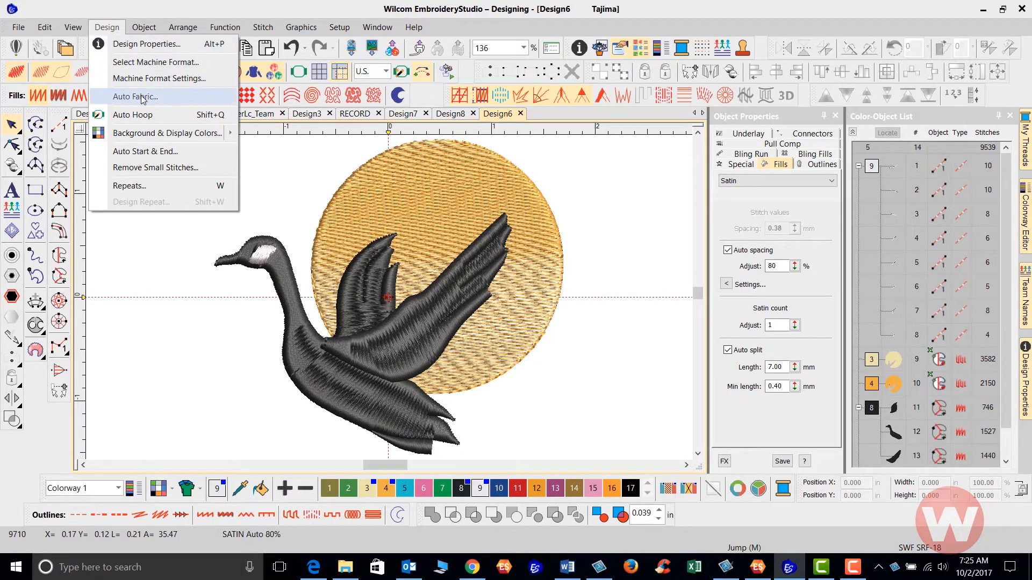
left_click(134, 97)
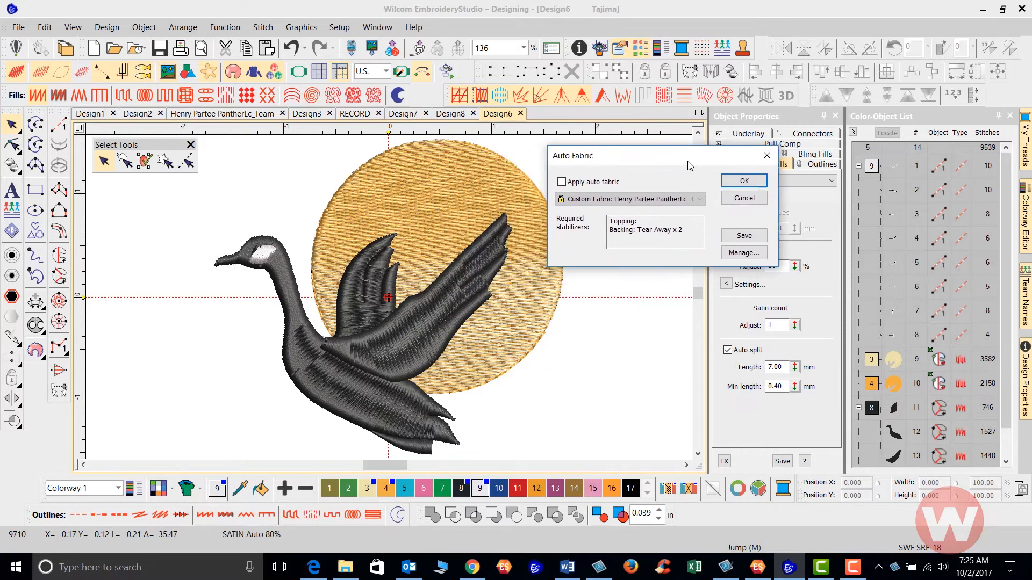
mouse_move(664, 183)
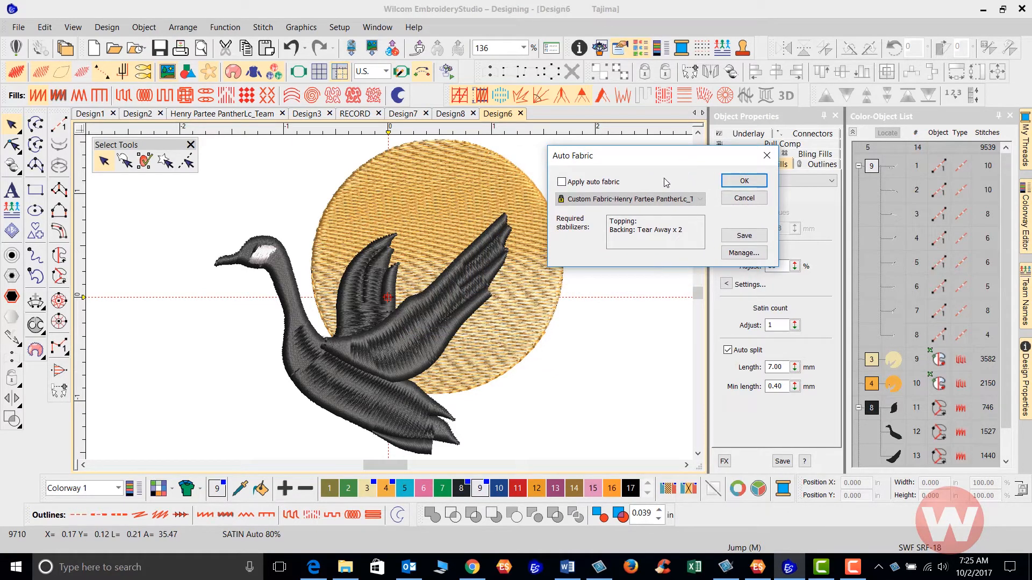
left_click(562, 183)
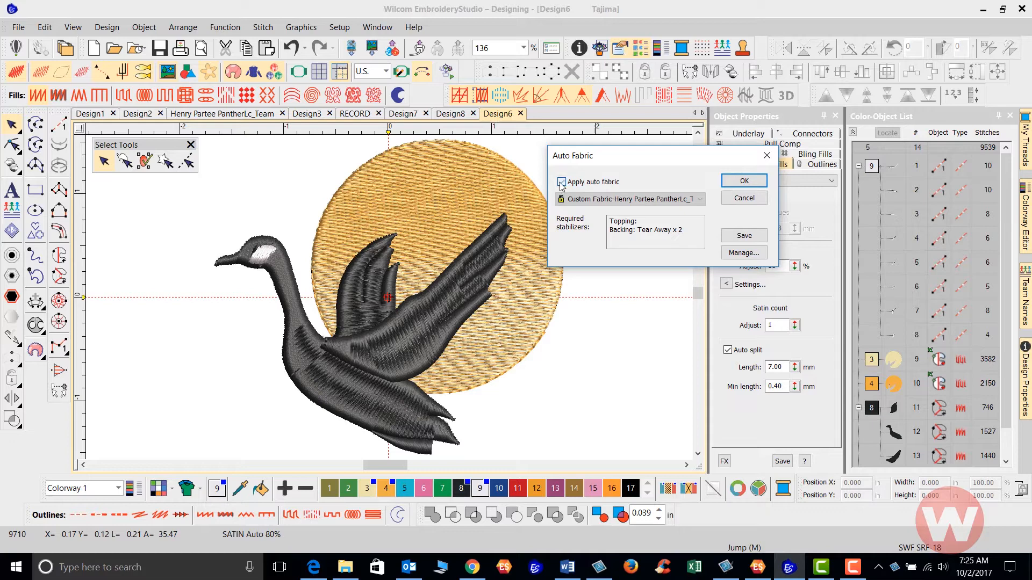
left_click(561, 182)
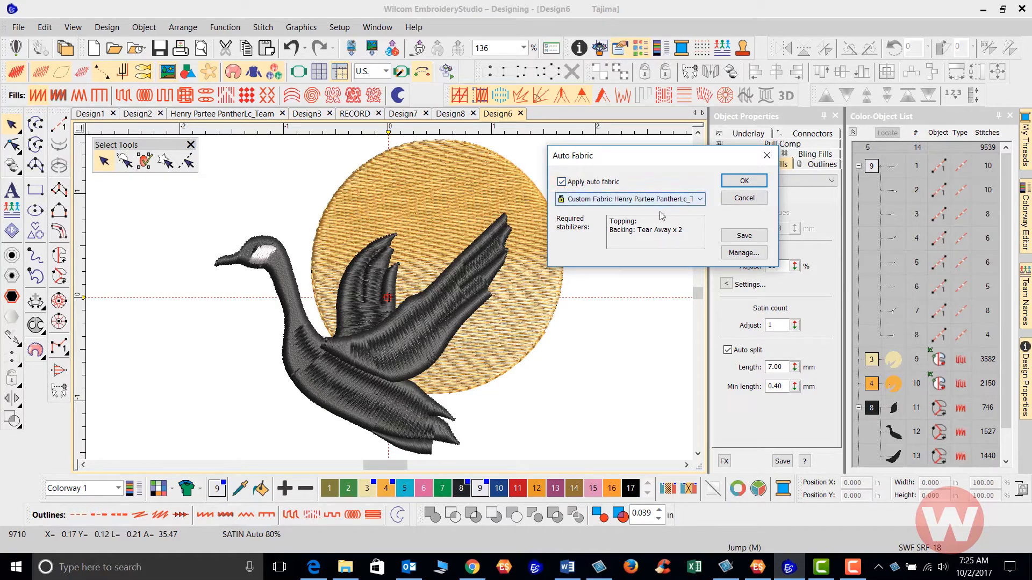
left_click(699, 199)
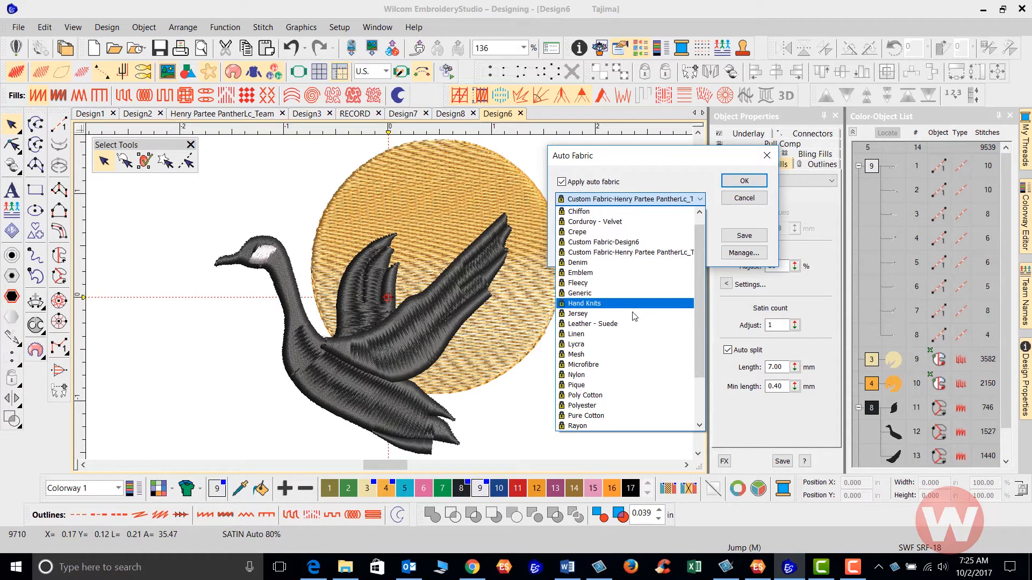
left_click(578, 313)
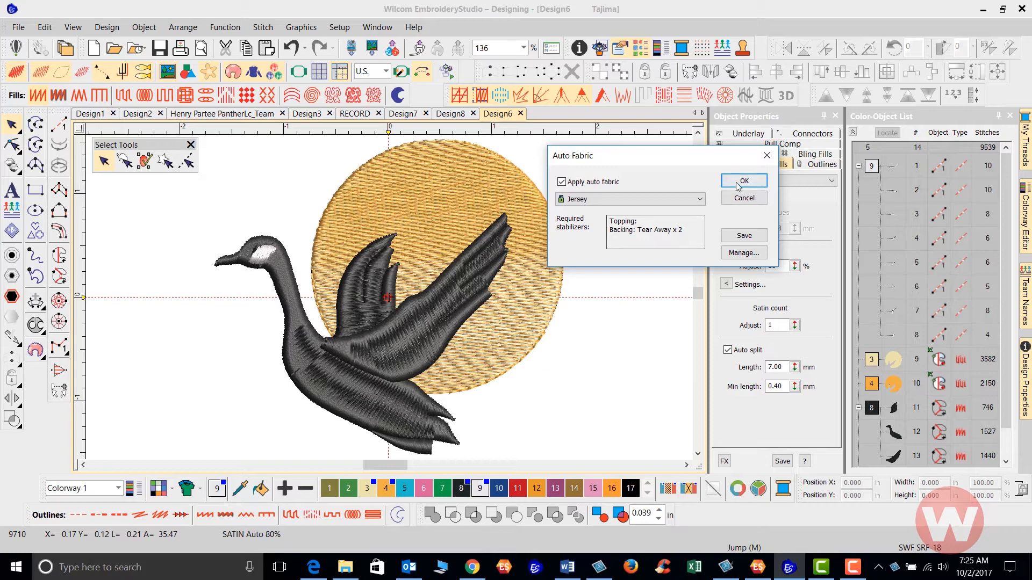
Step: Confirm Jersey auto fabric and apply it to the existing goose-and-sun objects
left_click(744, 181)
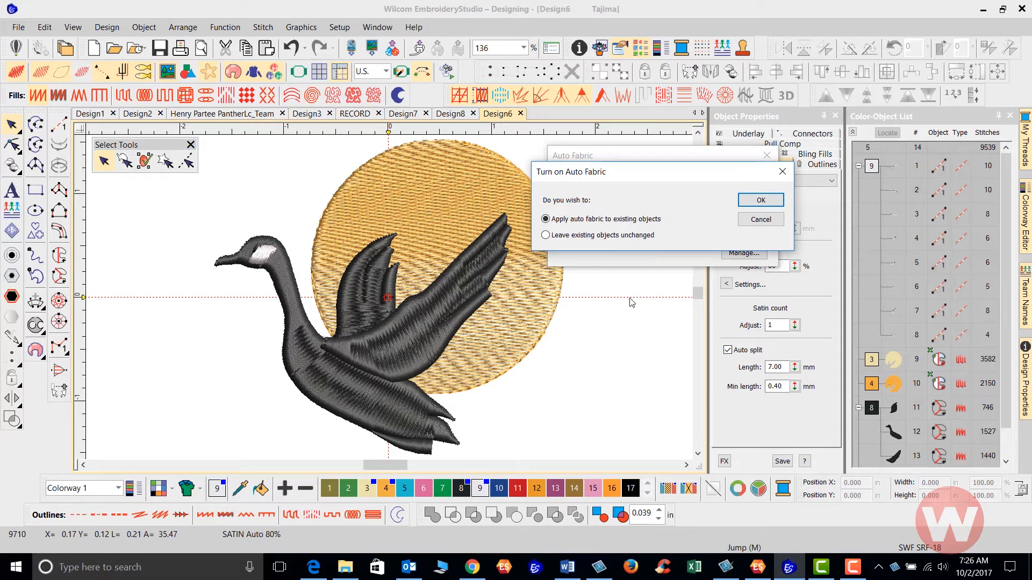
mouse_move(571, 183)
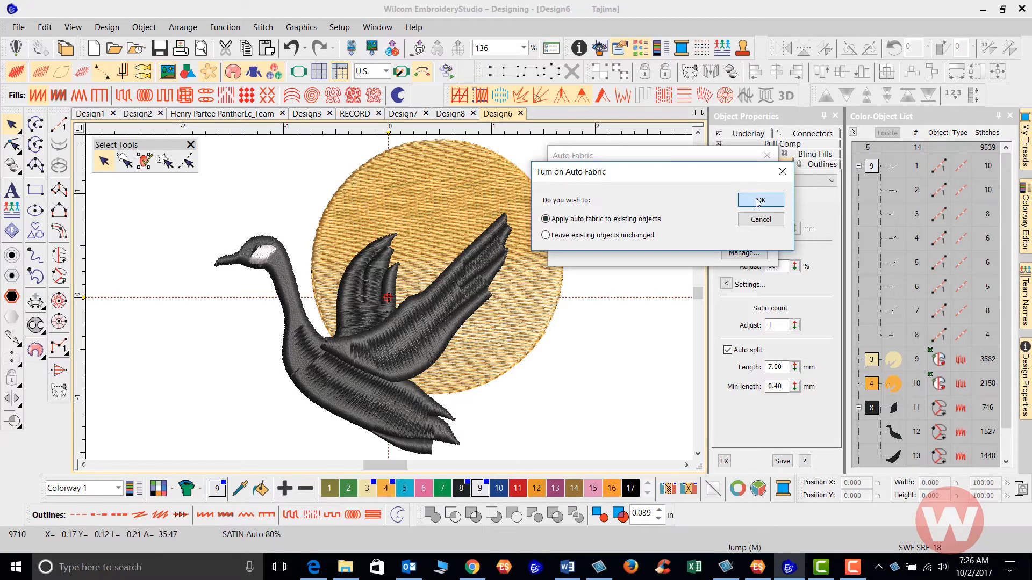
left_click(759, 201)
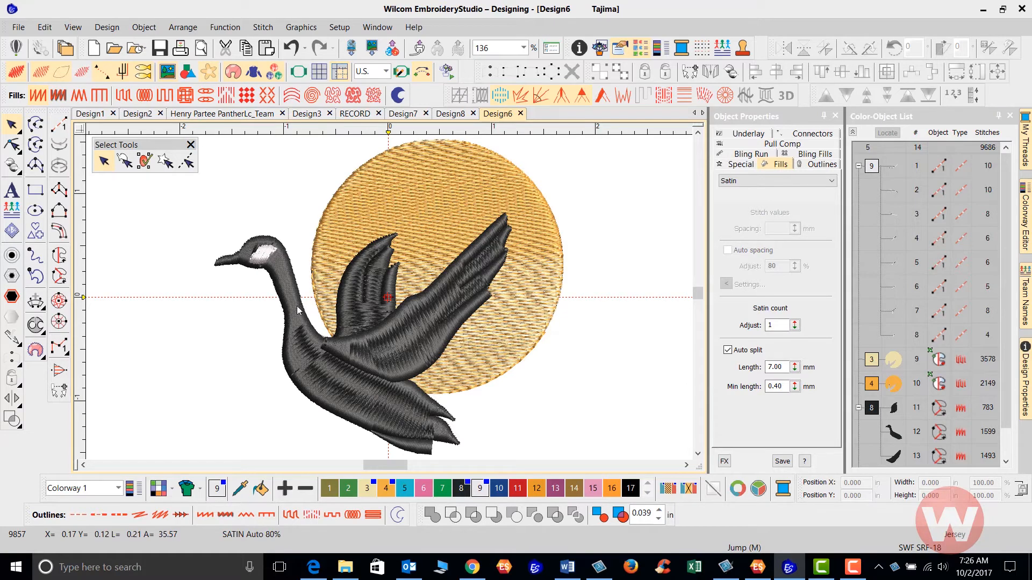
mouse_move(5, 538)
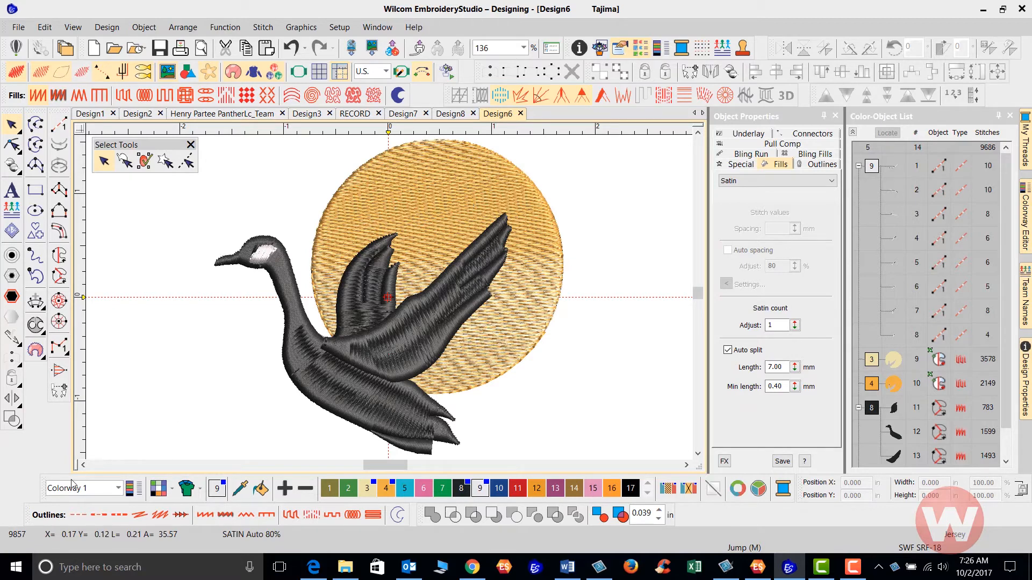
mouse_move(34, 539)
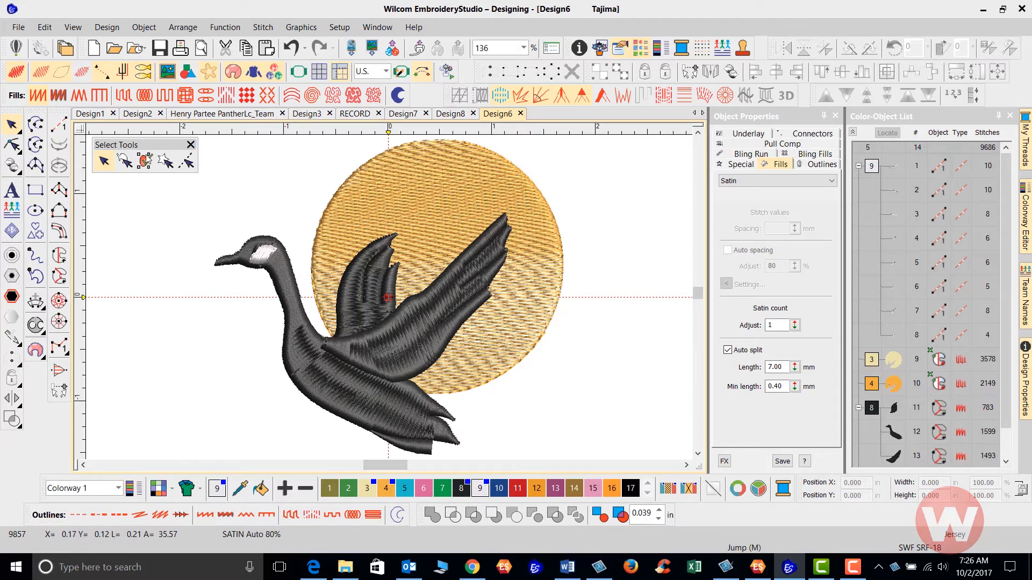
Step: Change the design's auto fabric from Jersey to Nylon and confirm, lowering the stitch count
left_click(107, 27)
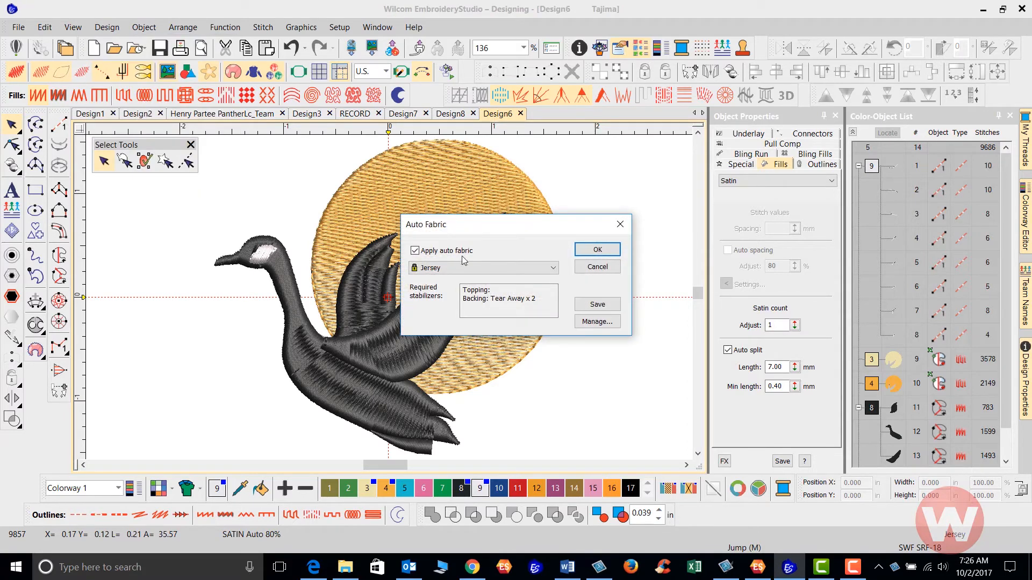
left_click(553, 268)
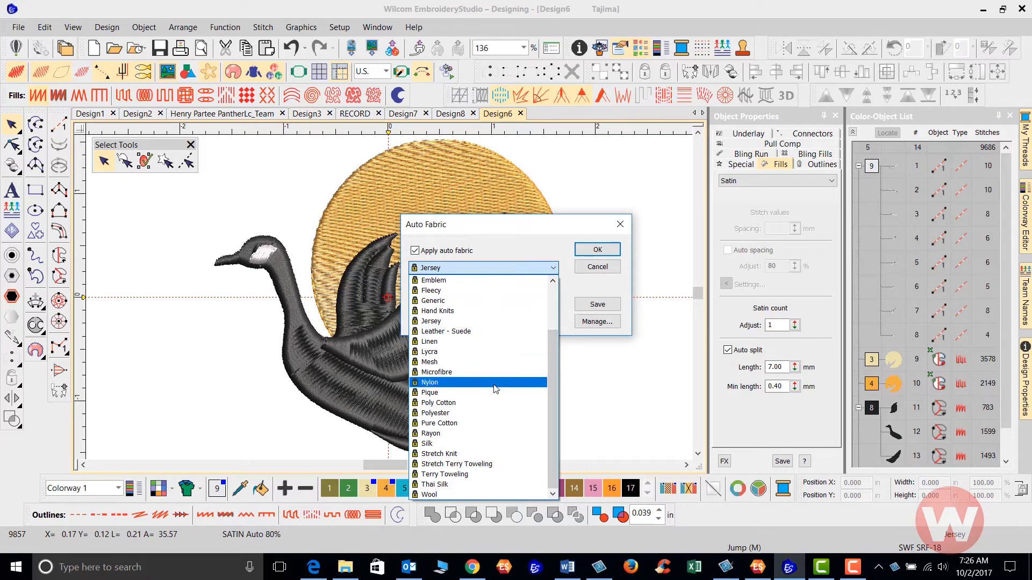
left_click(429, 383)
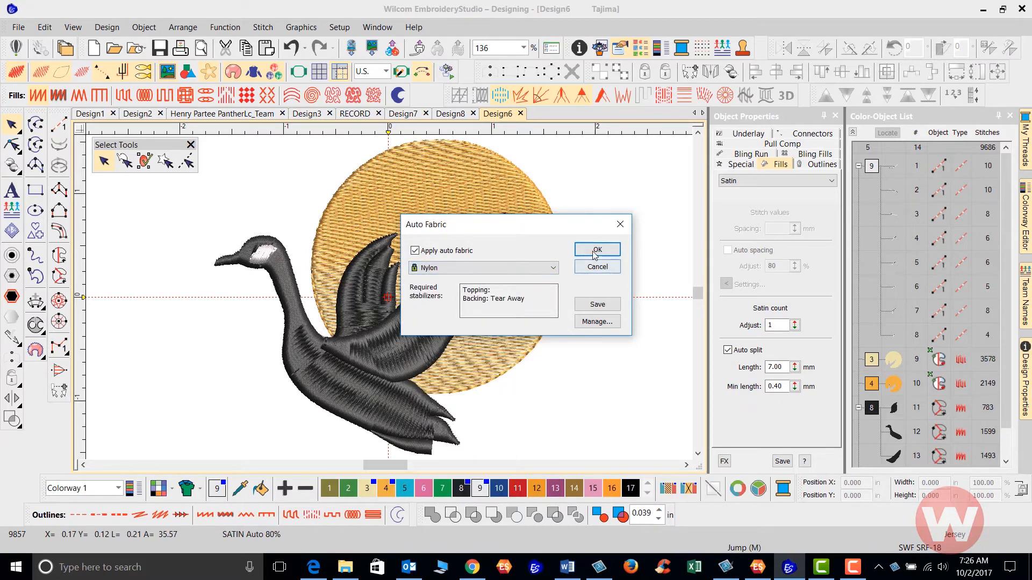
left_click(595, 251)
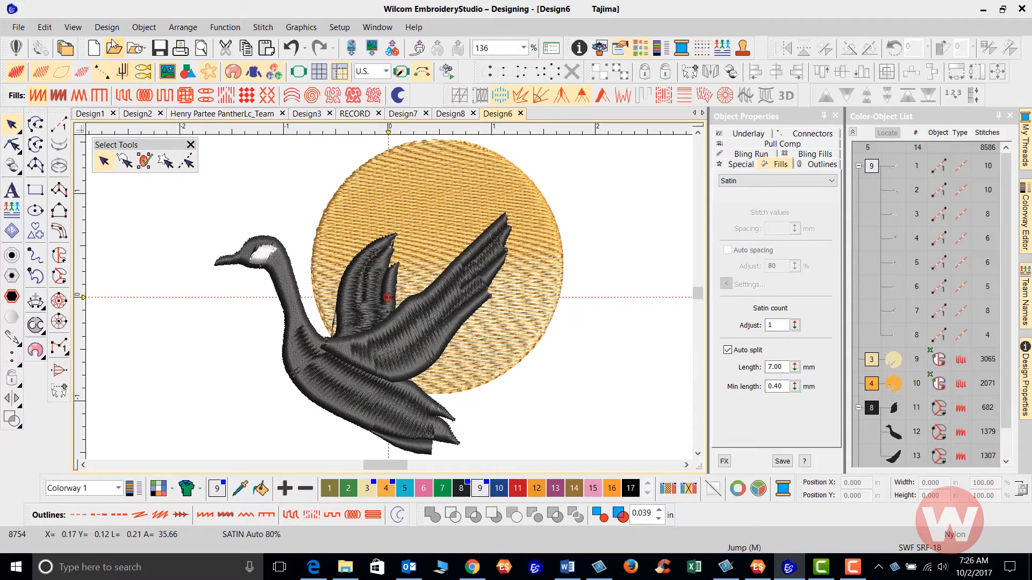
left_click(106, 27)
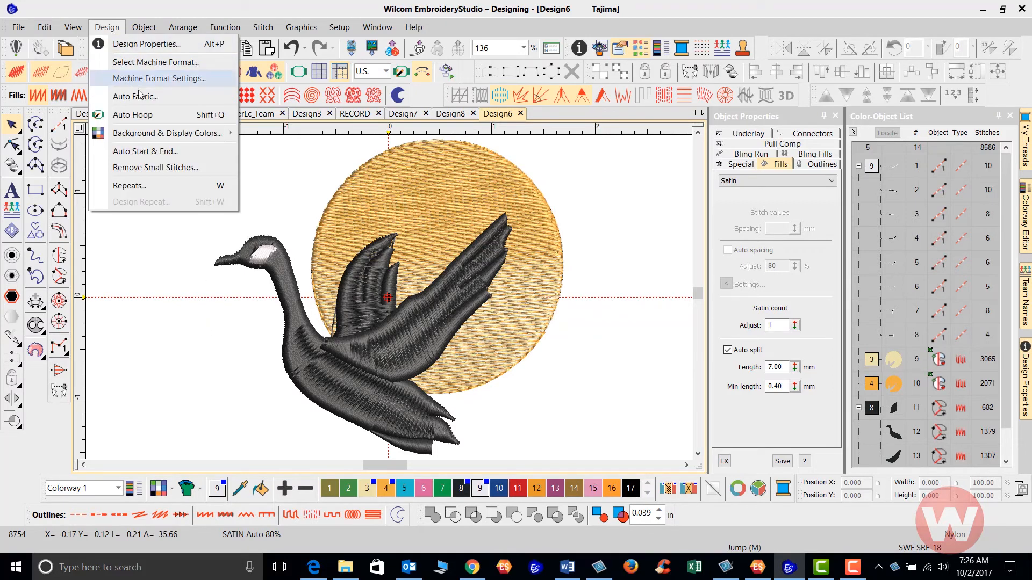
left_click(136, 95)
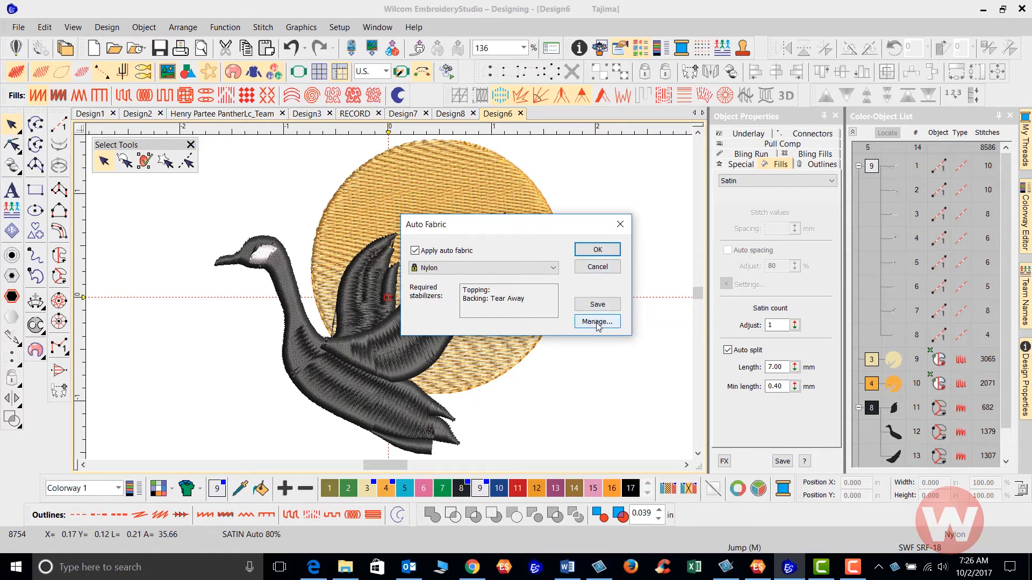
left_click(596, 321)
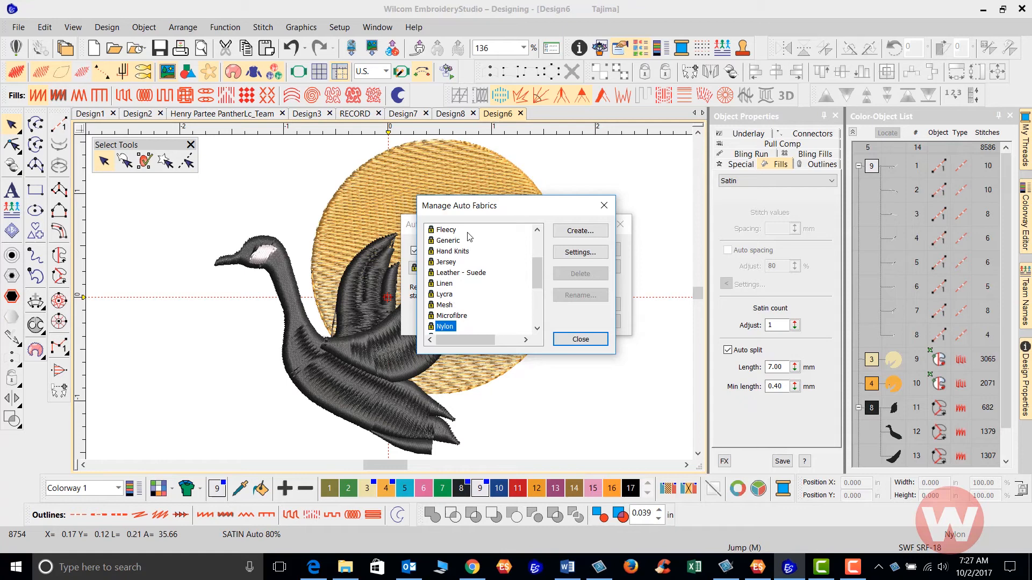
mouse_move(476, 302)
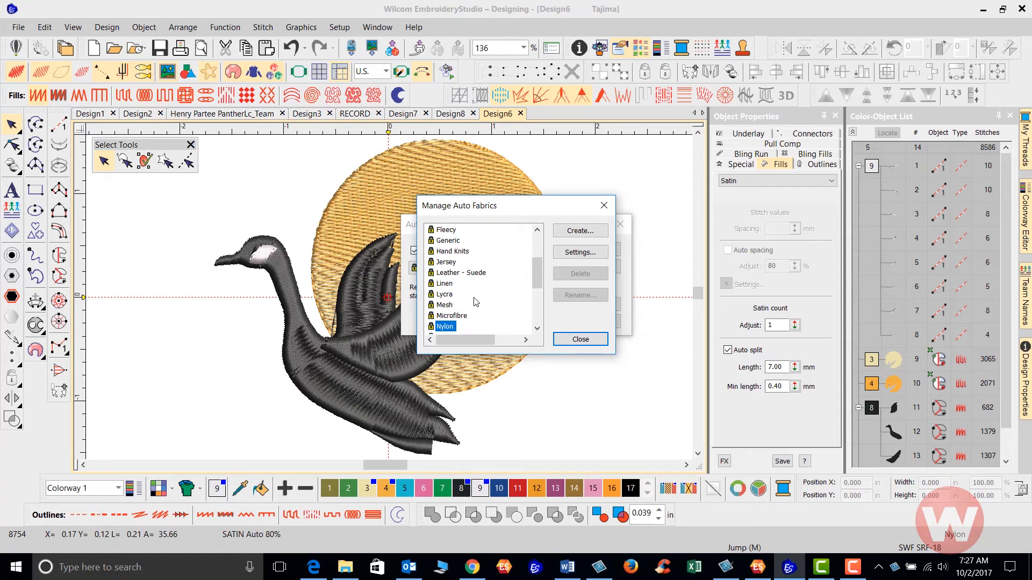
mouse_move(497, 239)
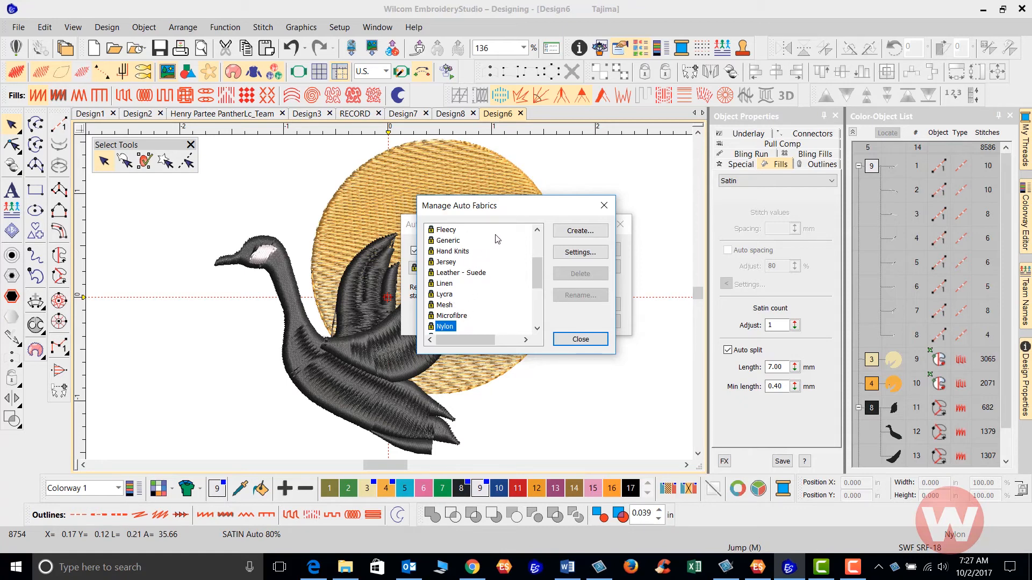
mouse_move(453, 266)
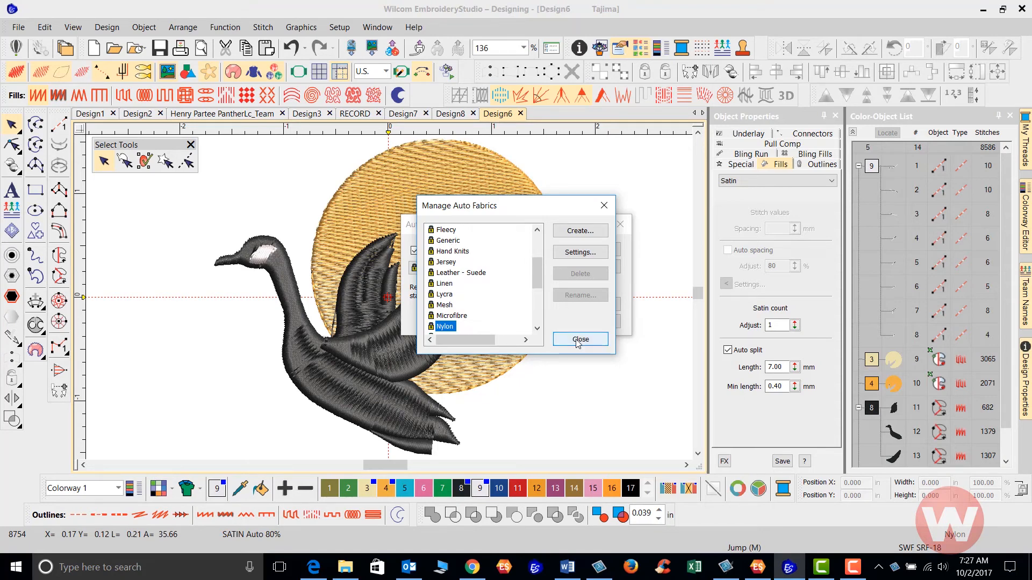
left_click(580, 340)
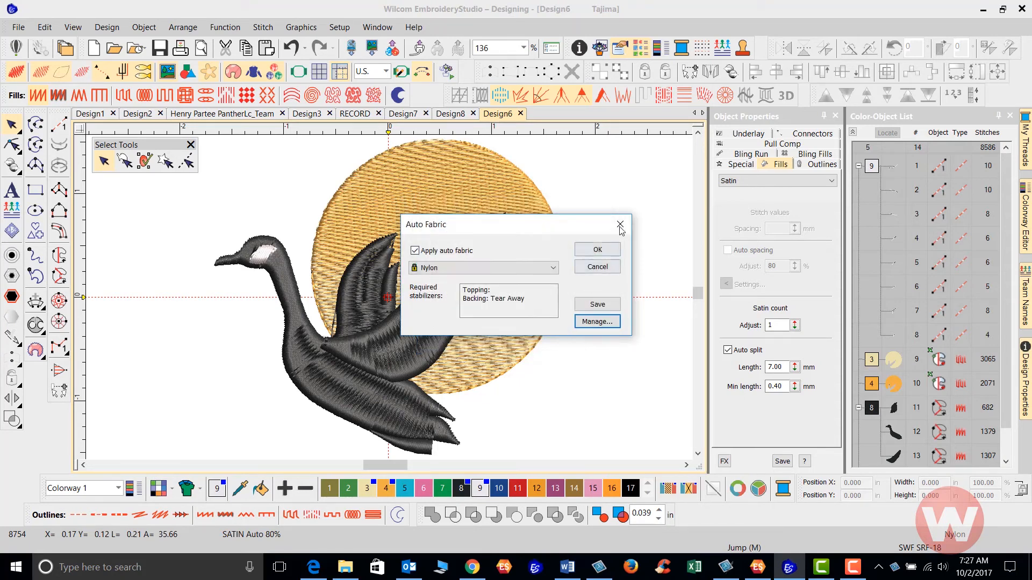
left_click(619, 225)
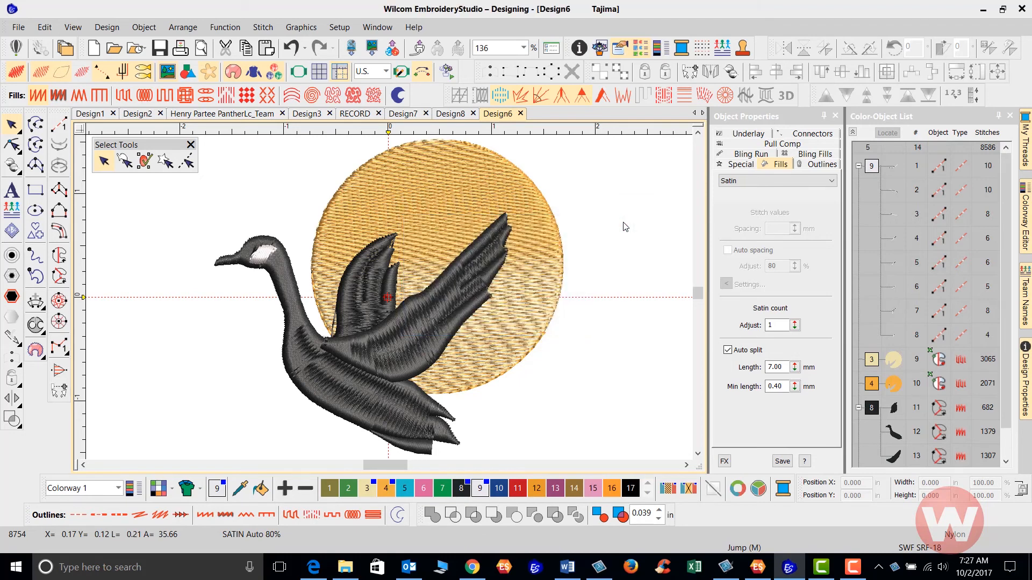